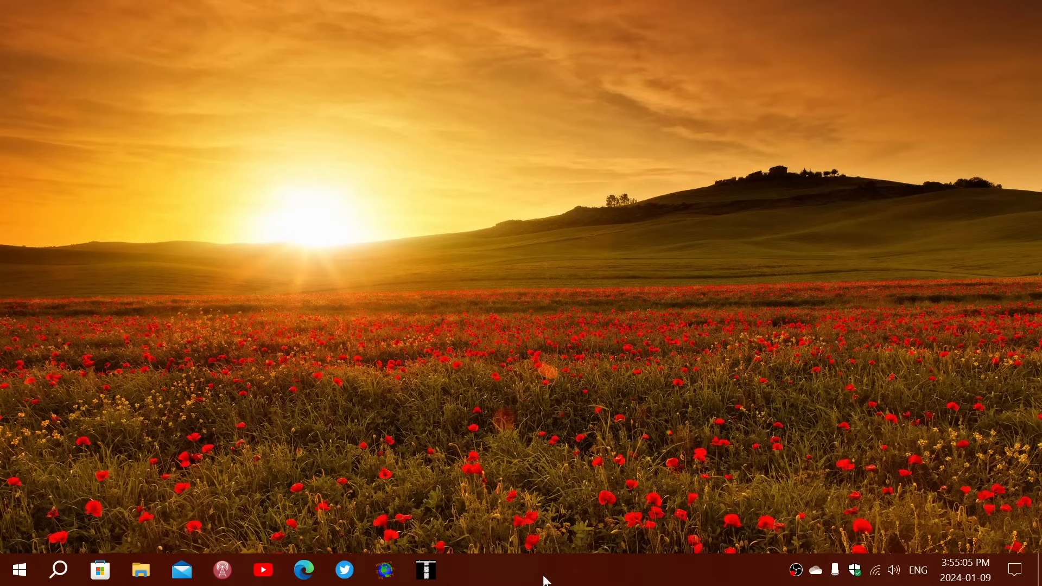
mouse_move(473, 457)
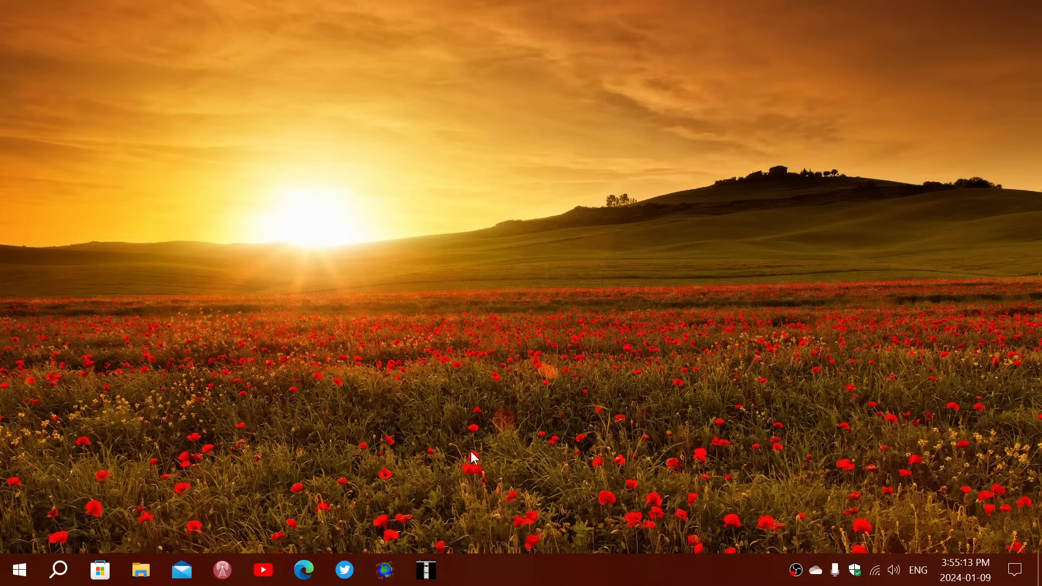
mouse_move(465, 454)
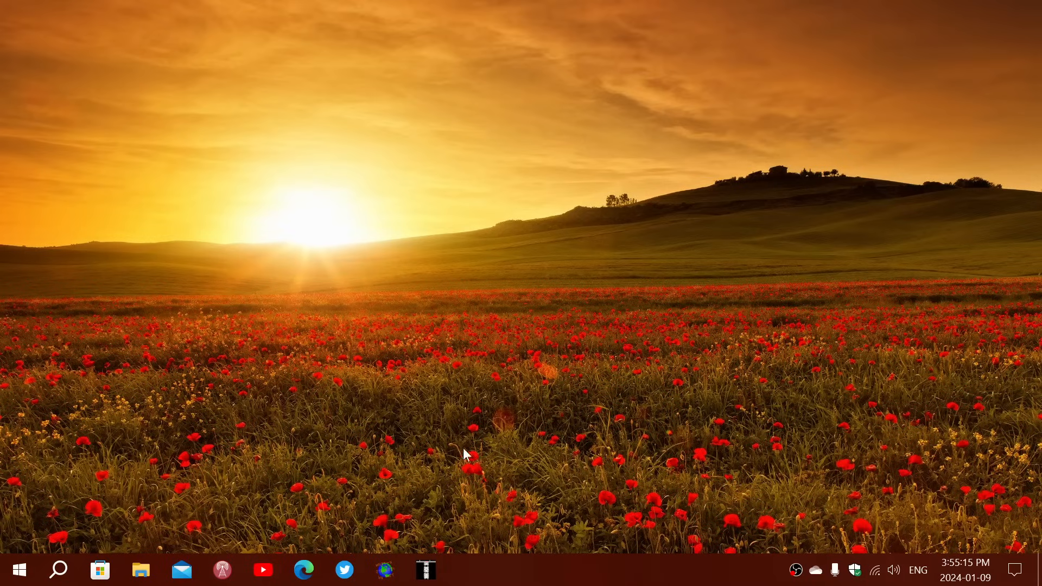
mouse_move(20, 570)
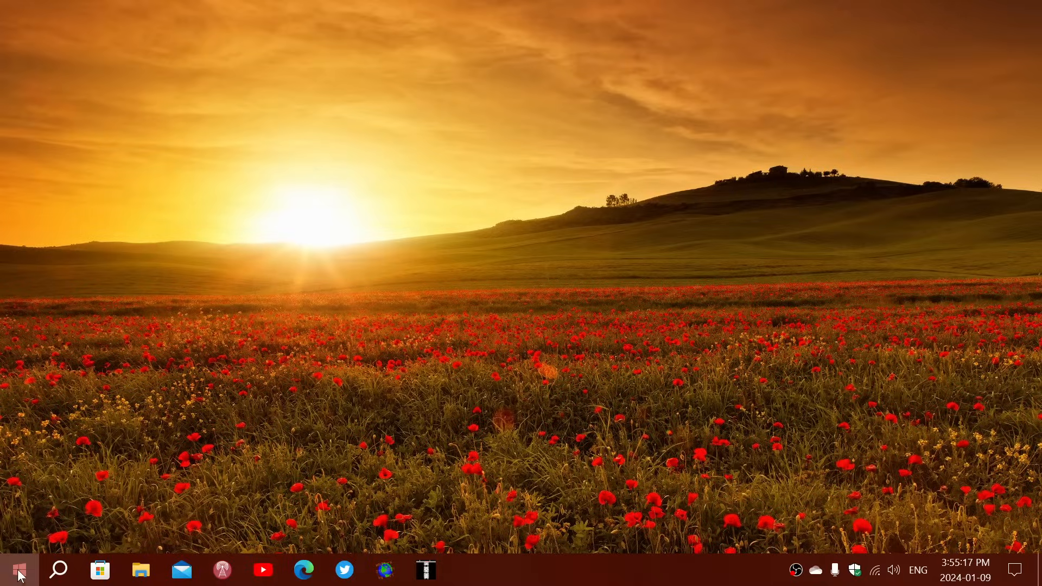
Launch the Settings app from the Windows Start menu
left_click(17, 570)
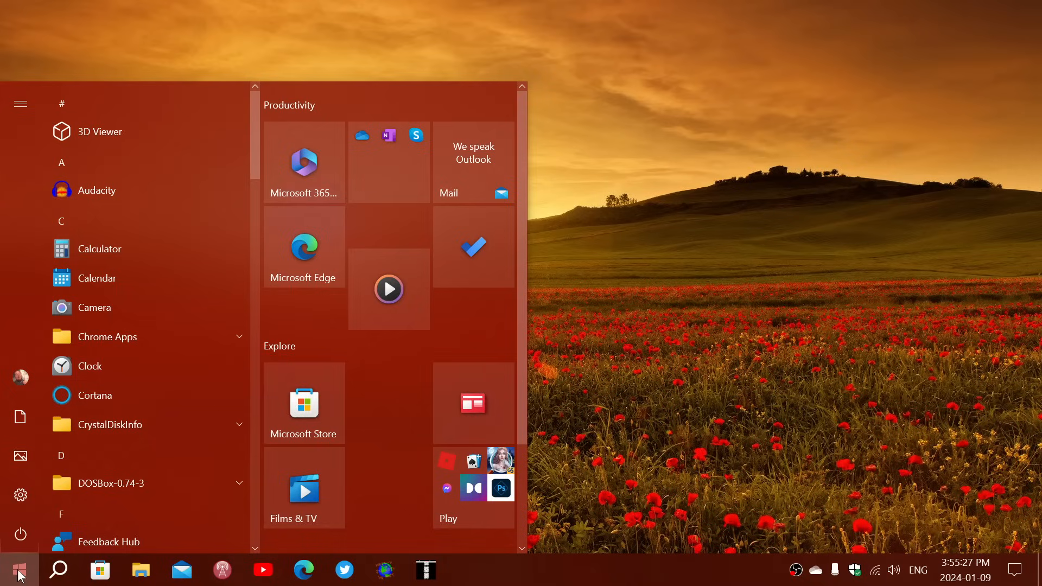
left_click(20, 104)
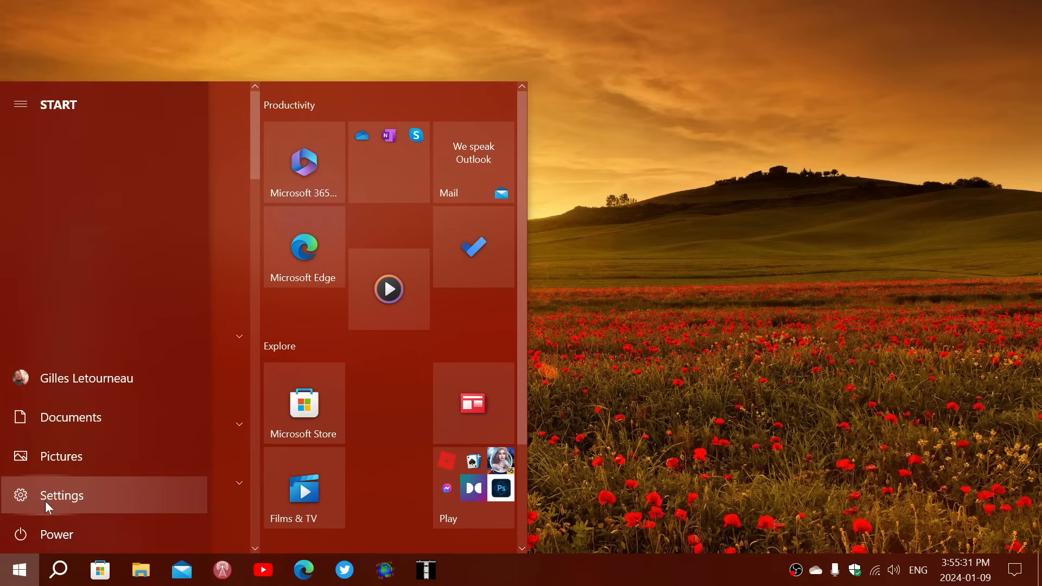
left_click(61, 495)
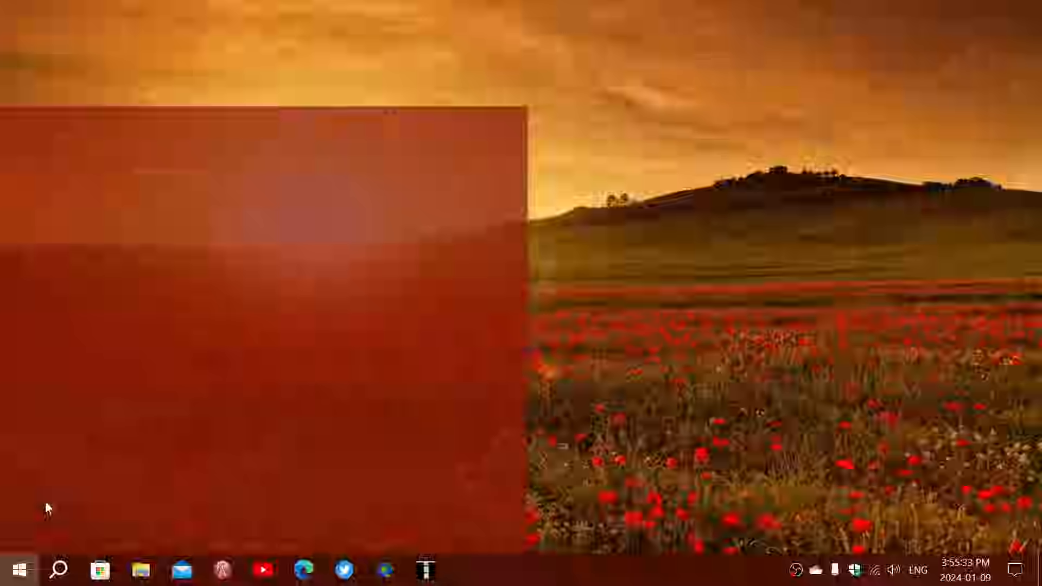
Go to Update & Security to show the Windows Update page
left_click(465, 569)
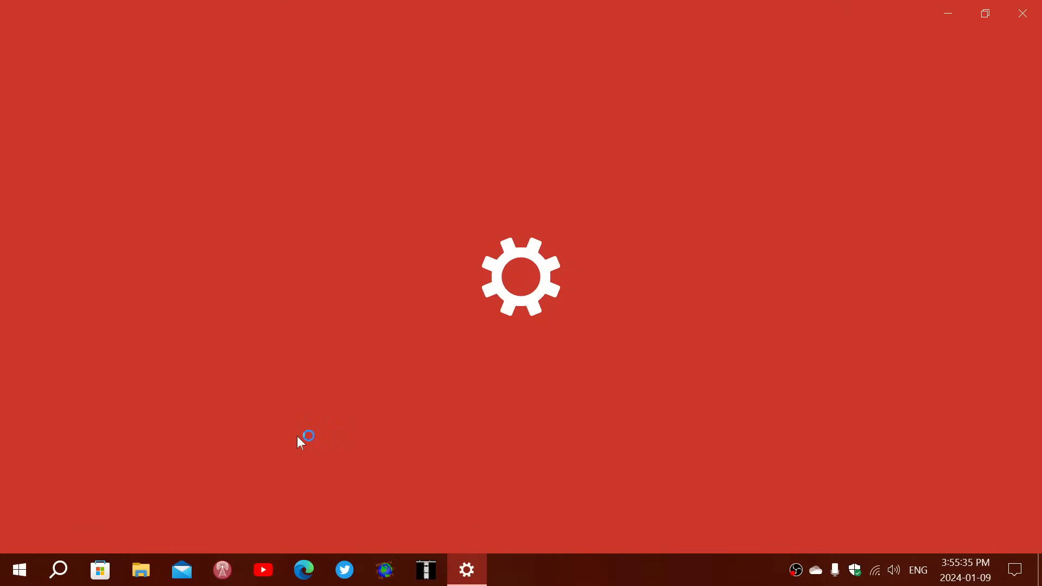
left_click(467, 569)
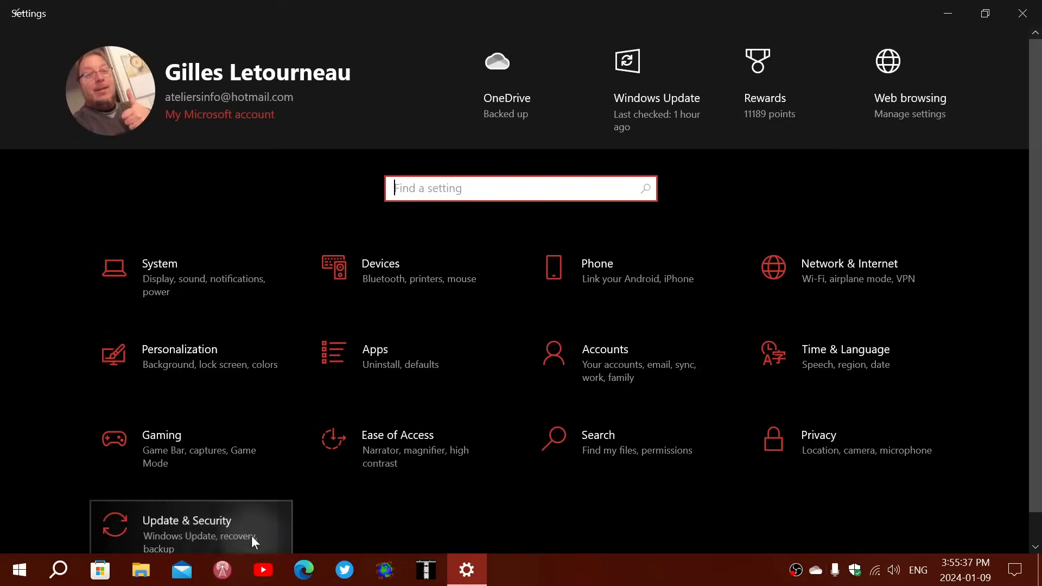
left_click(187, 525)
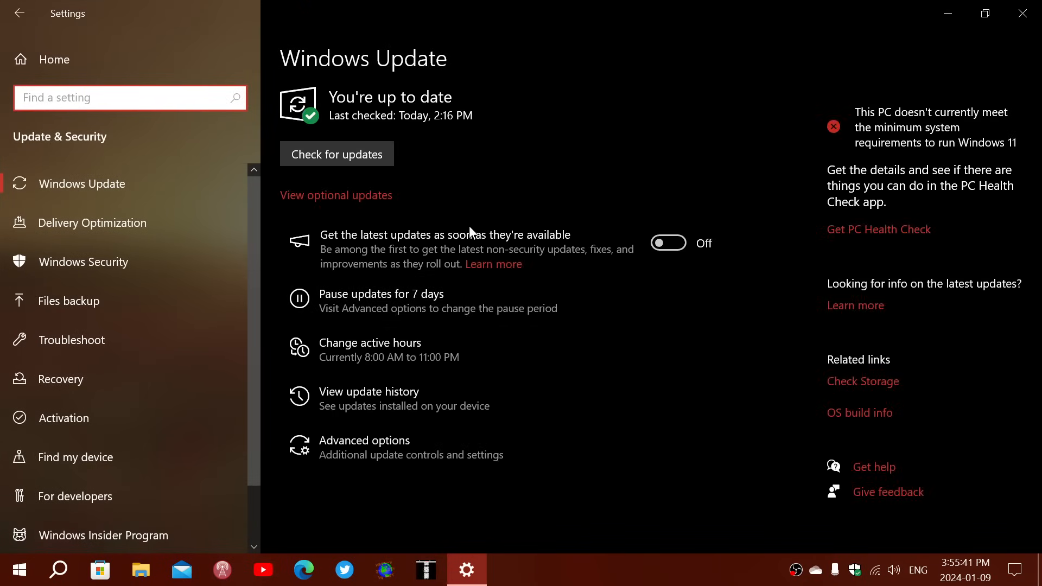
mouse_move(430, 399)
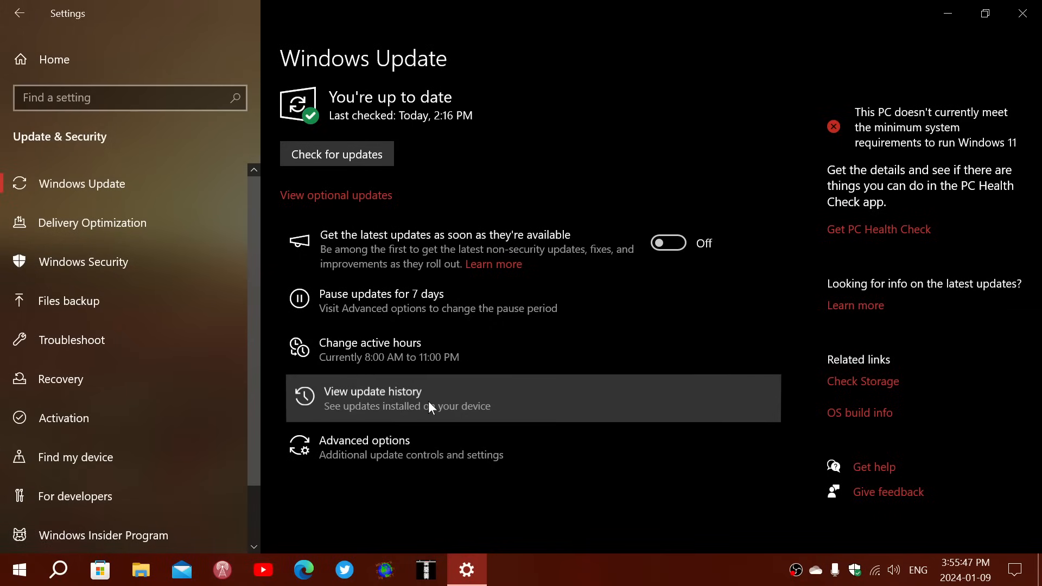
Open View update history to see KB5034441 installed on 2024-01-09
left_click(372, 398)
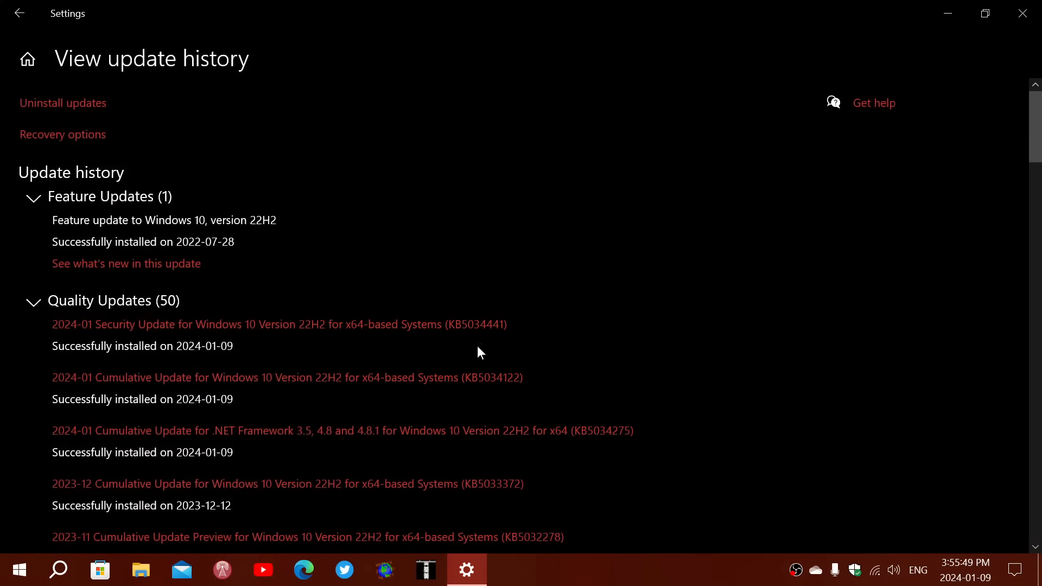
mouse_move(503, 326)
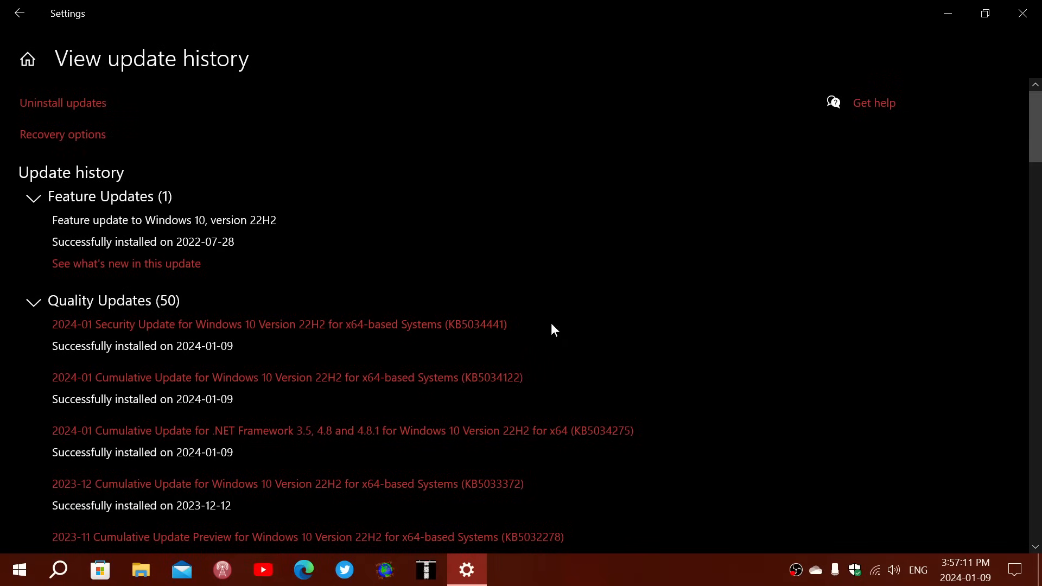
mouse_move(568, 335)
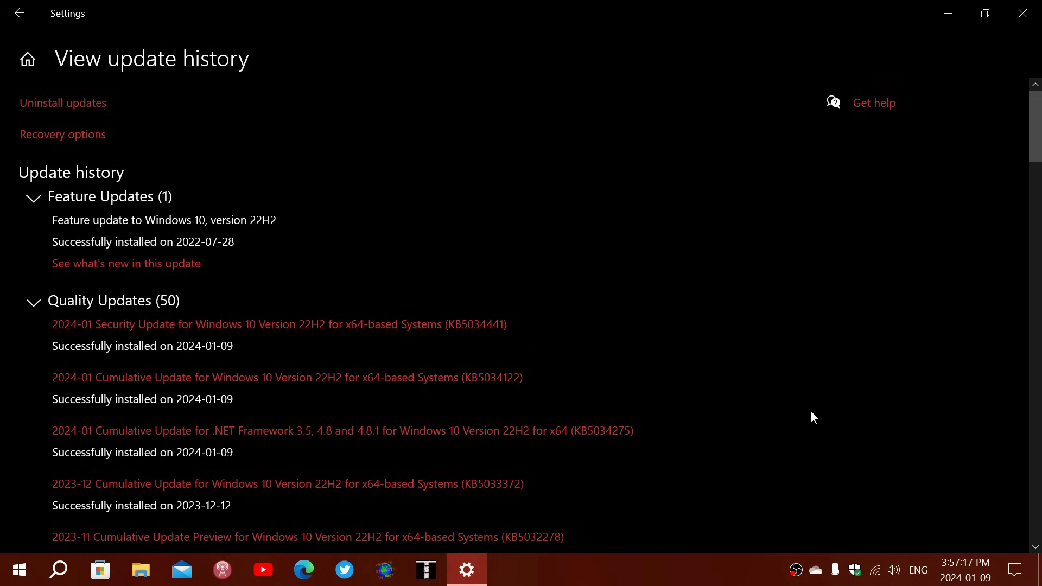
mouse_move(755, 408)
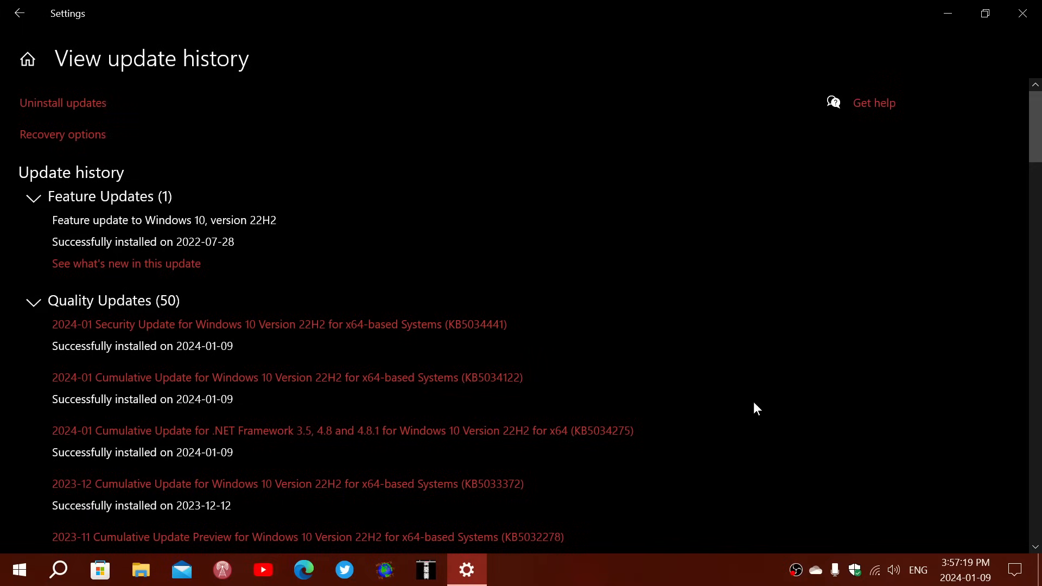
mouse_move(498, 324)
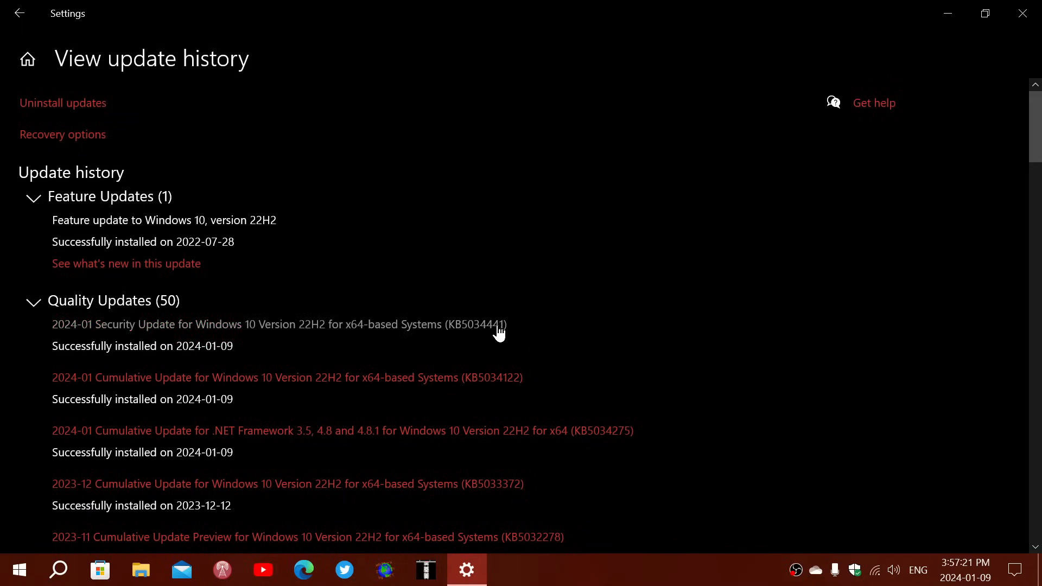
mouse_move(556, 324)
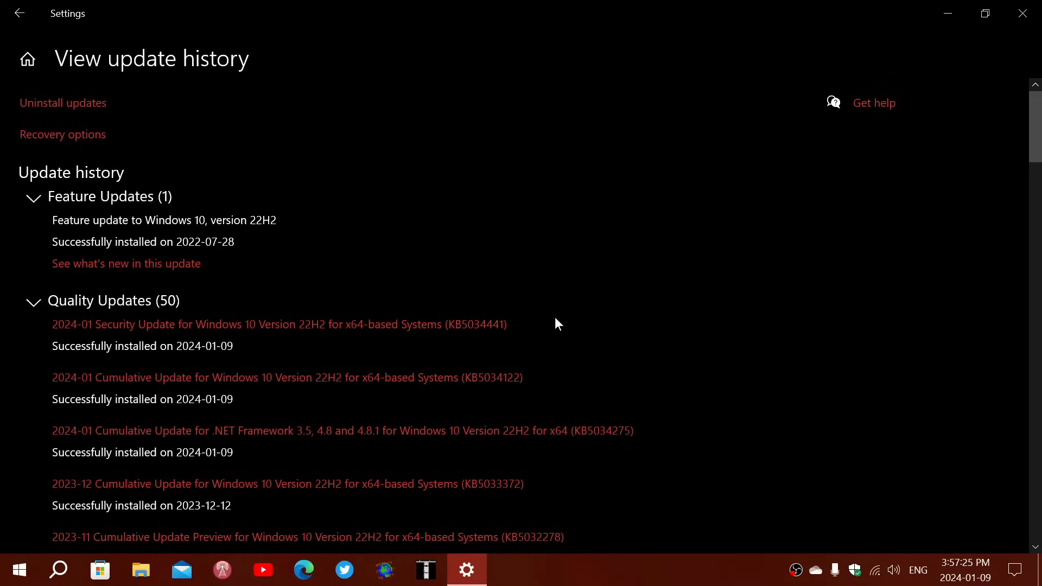
mouse_move(909, 36)
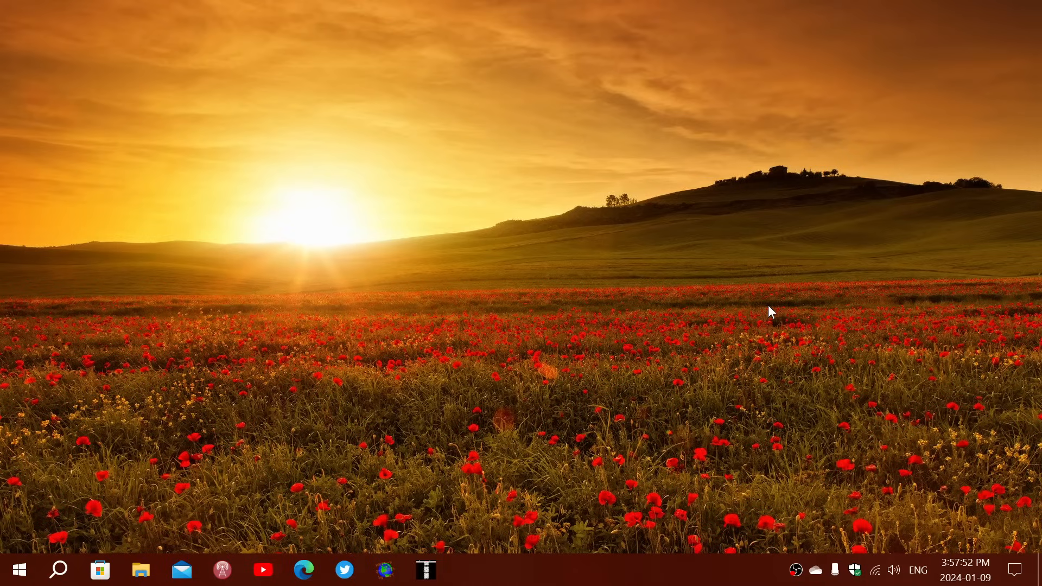
mouse_move(596, 503)
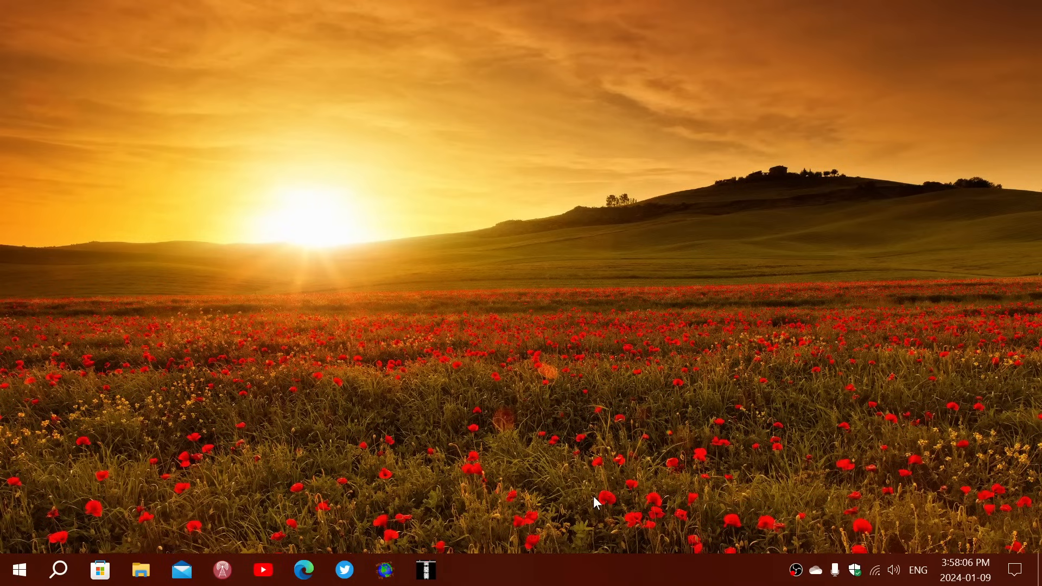
mouse_move(635, 560)
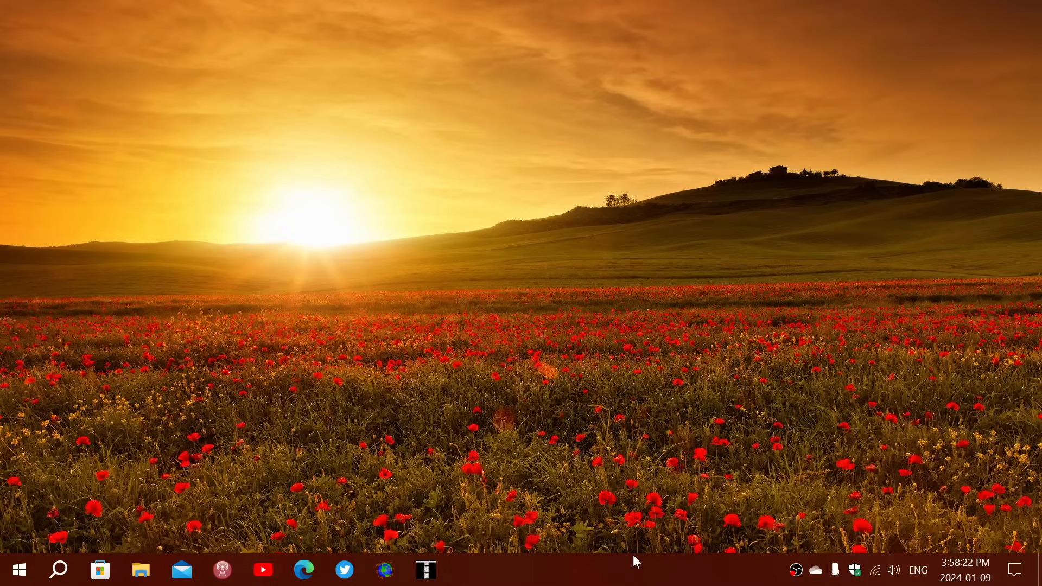
mouse_move(683, 572)
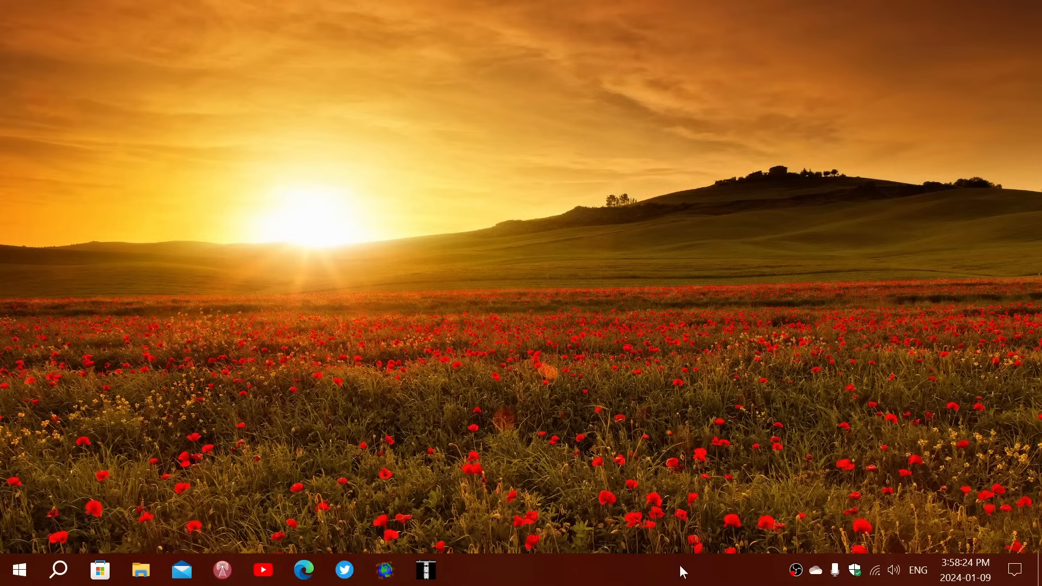